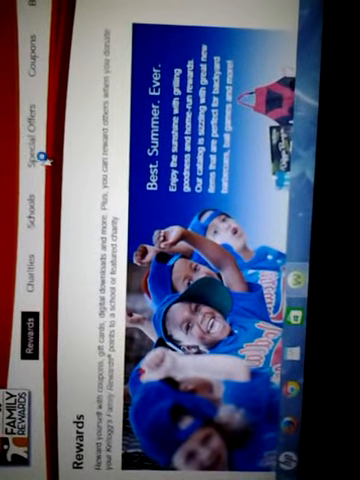
scroll(down, 3)
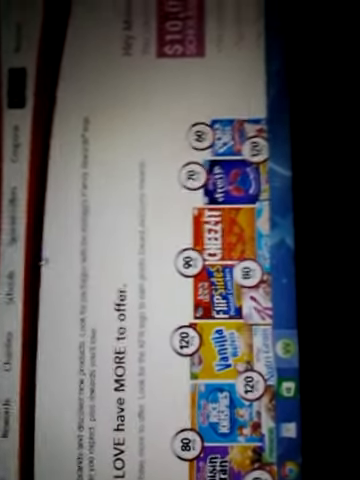
scroll(down, 3)
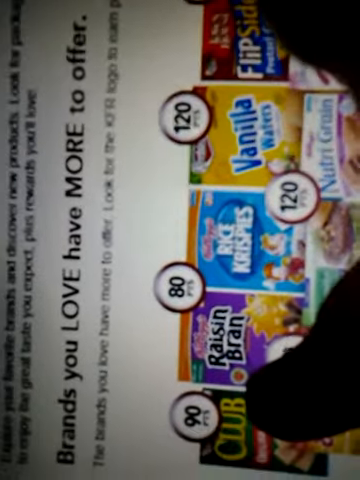
scroll(down, 3)
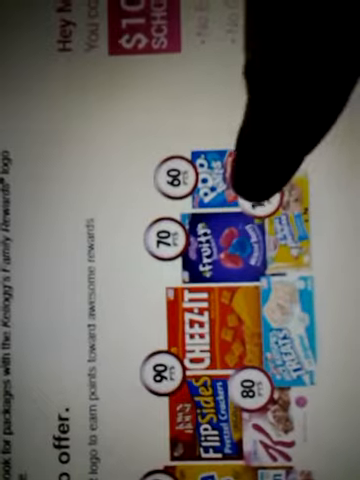
scroll(up, 3)
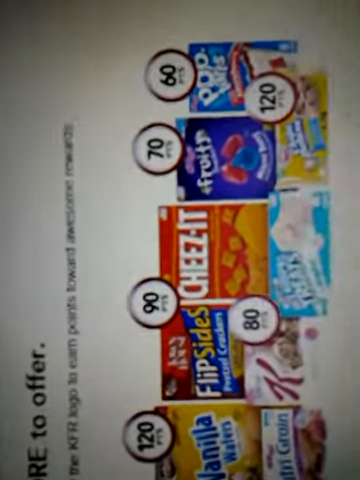